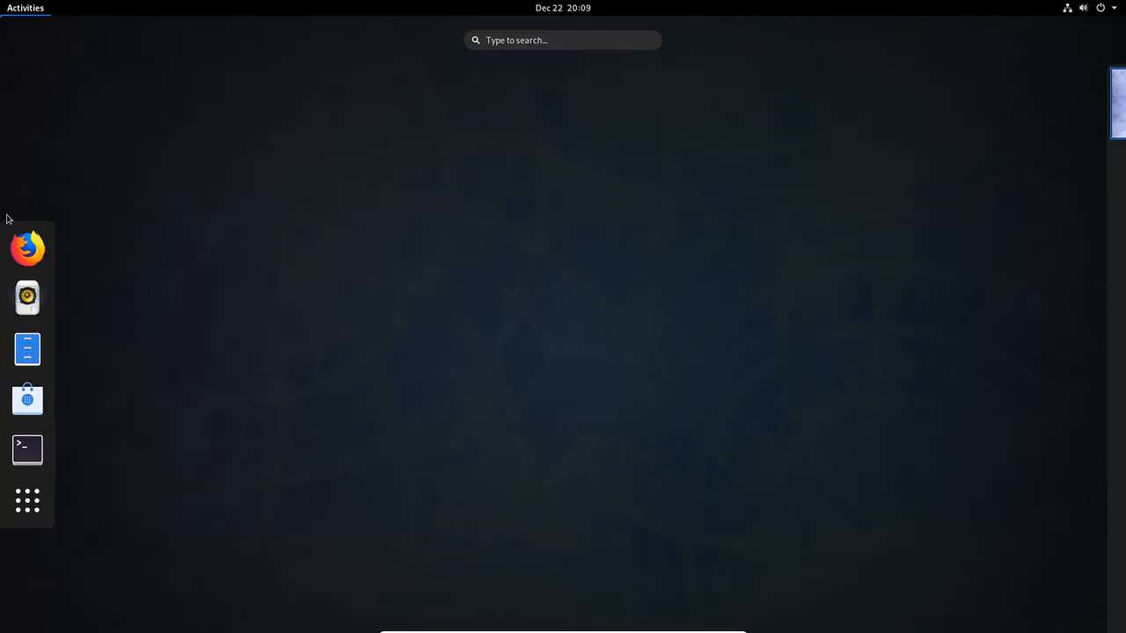
Launch GNOME Software from the Activities dash.
click(27, 501)
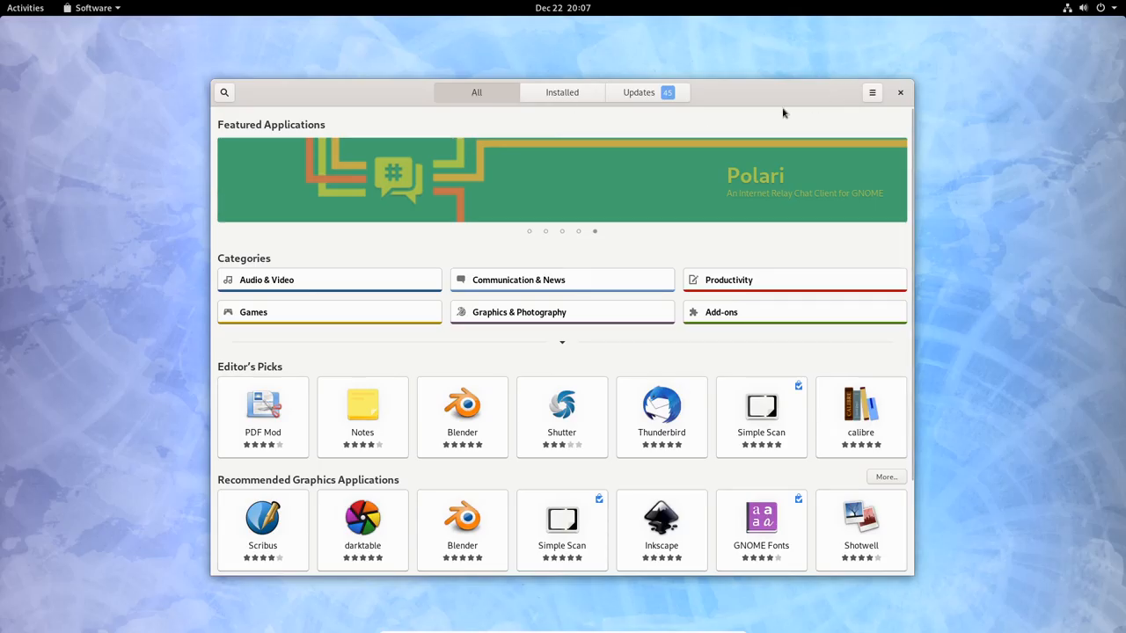
Search for GIMP, install it, and launch it once installation finishes.
click(224, 92)
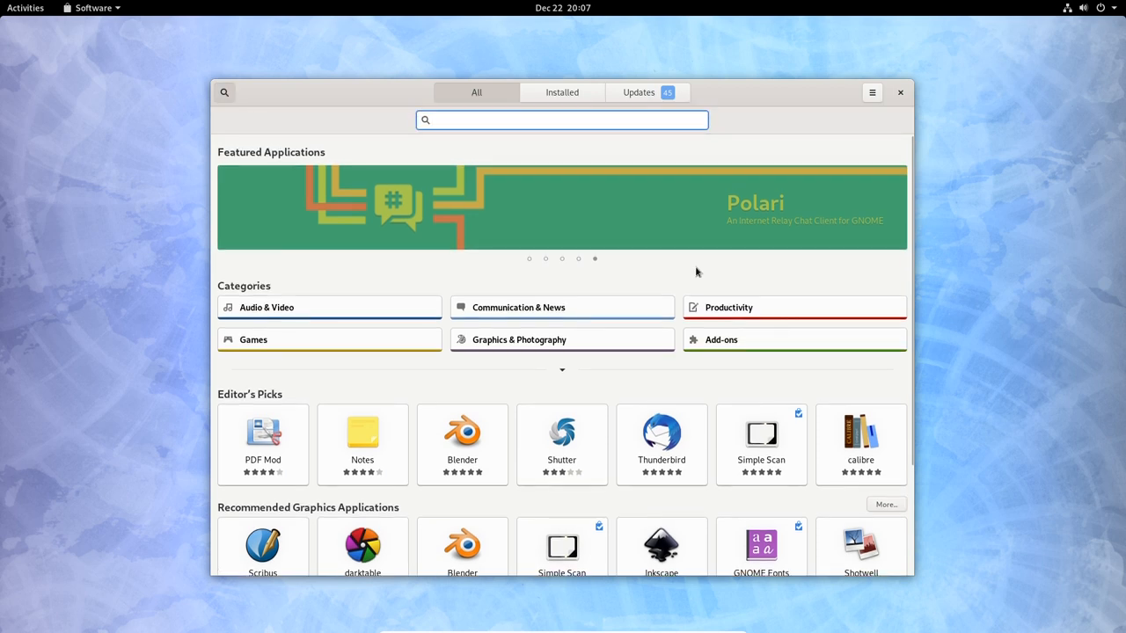
click(562, 120)
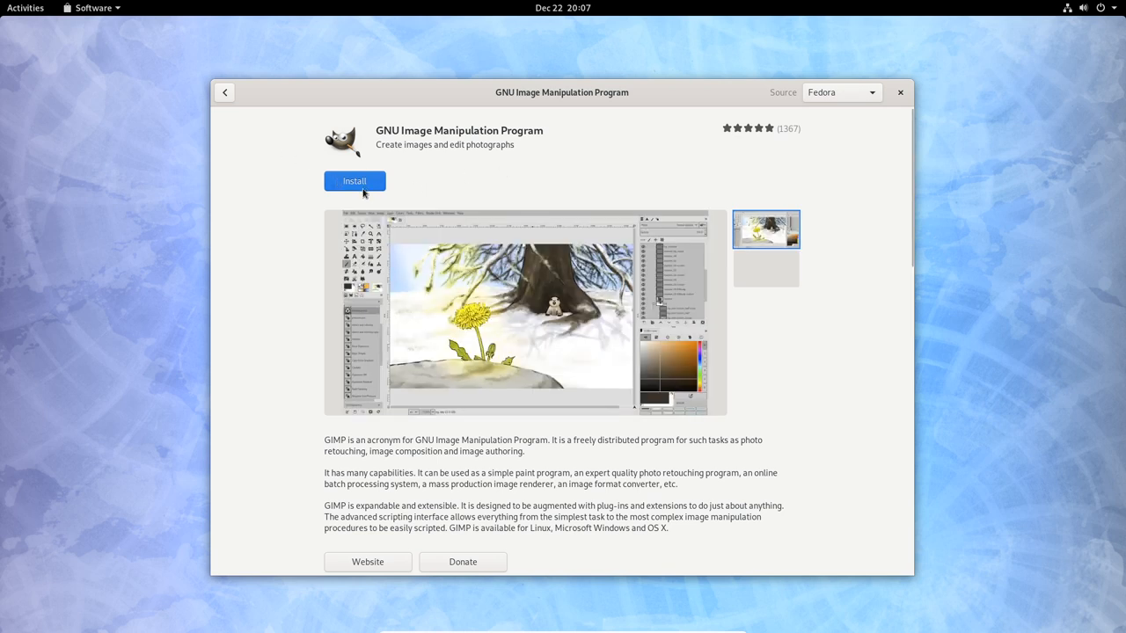
click(354, 180)
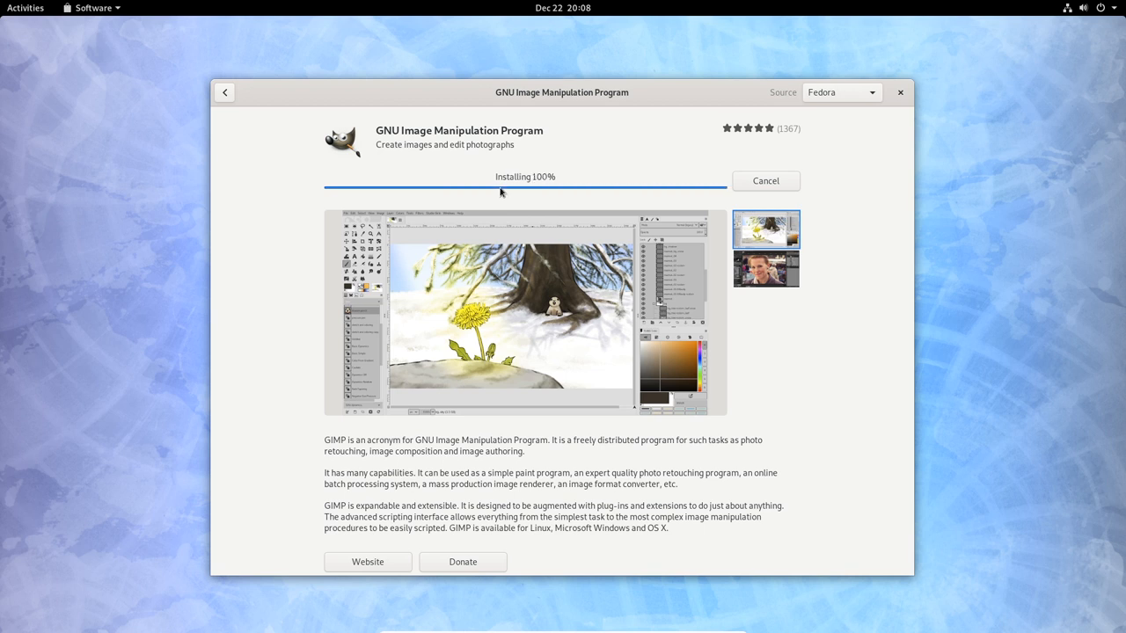
click(355, 180)
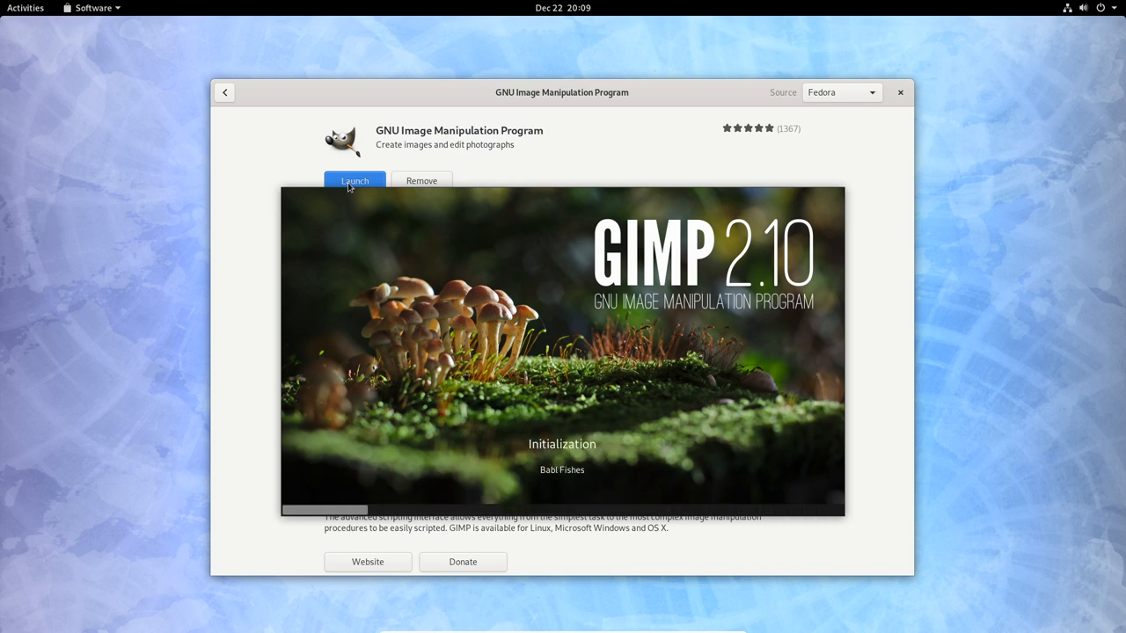
click(355, 180)
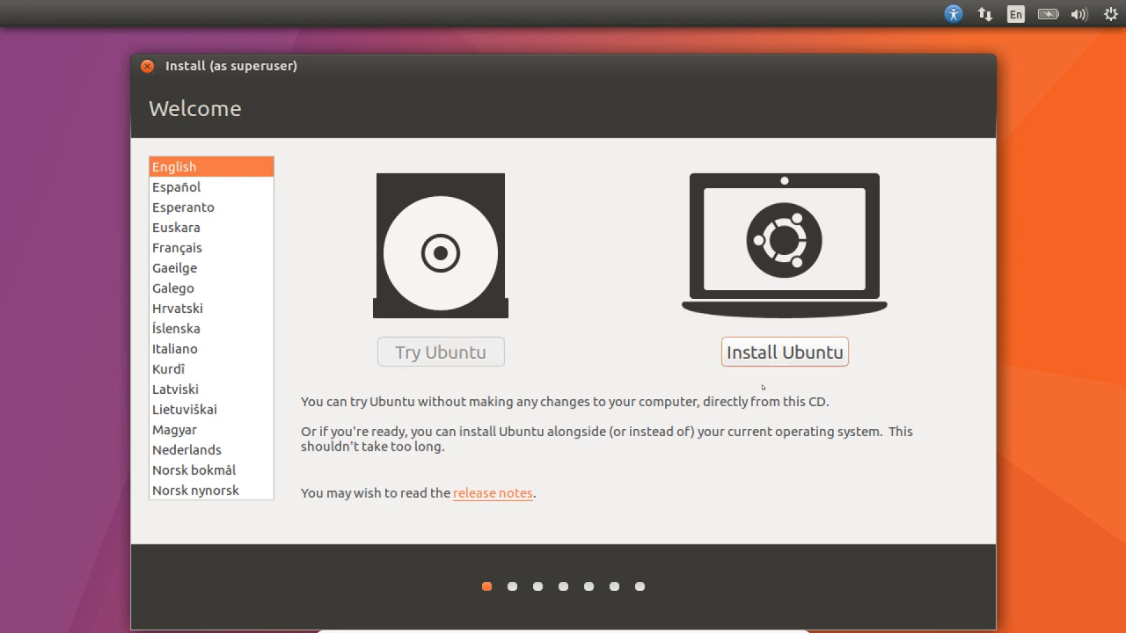
mouse_move(578, 417)
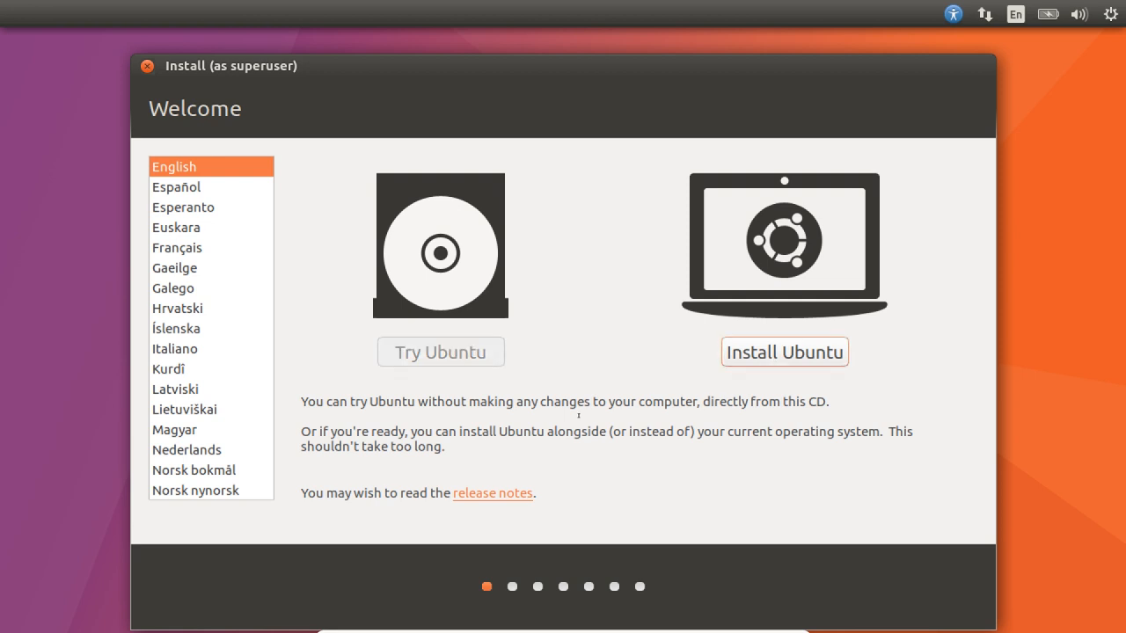
Choose Install Ubuntu in English and enable installing third-party graphics, Wi-Fi and media software.
click(784, 352)
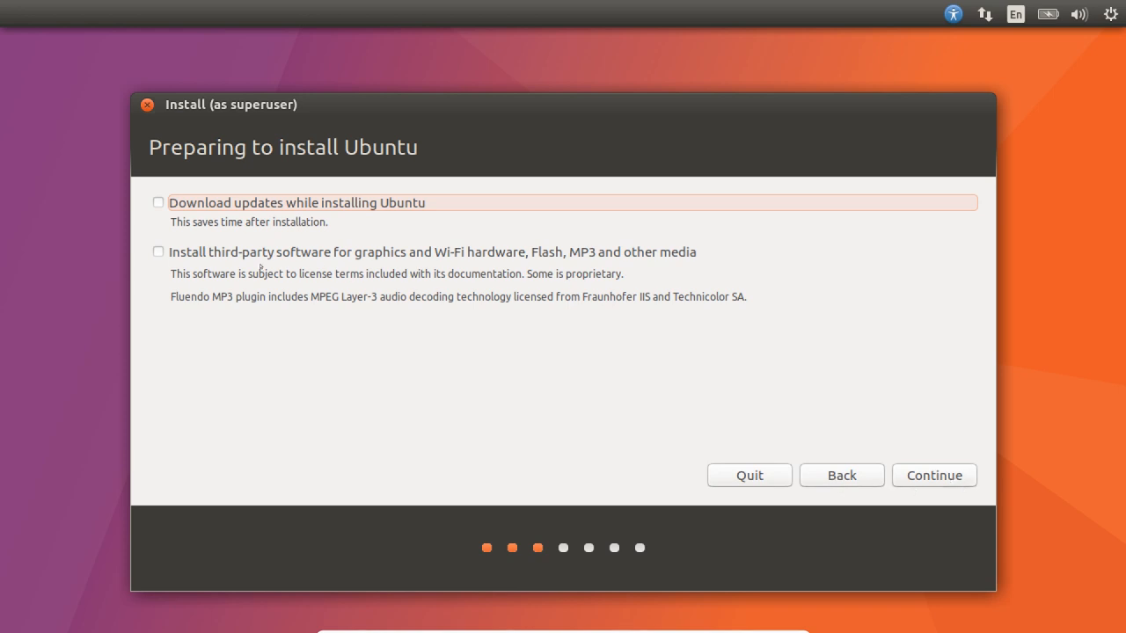
mouse_move(170, 255)
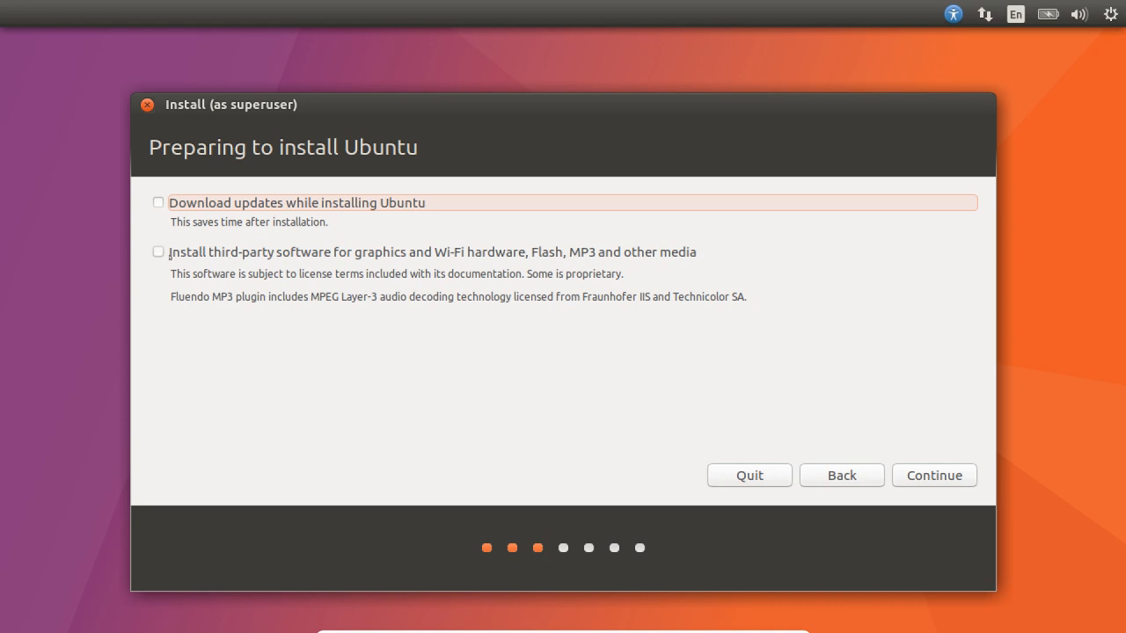
click(158, 253)
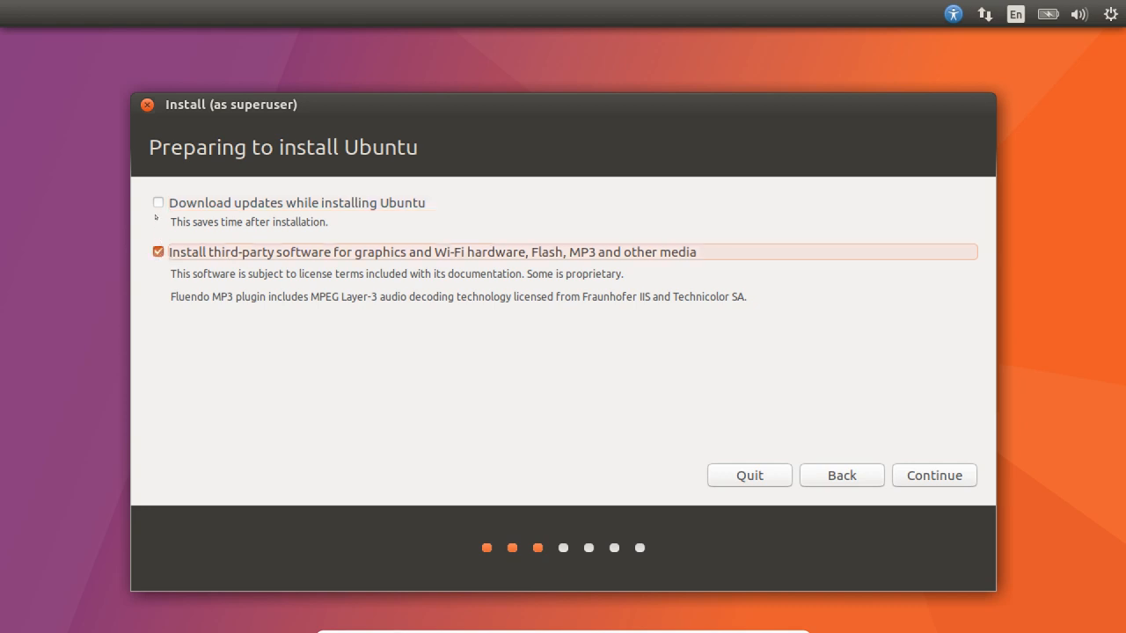
click(934, 475)
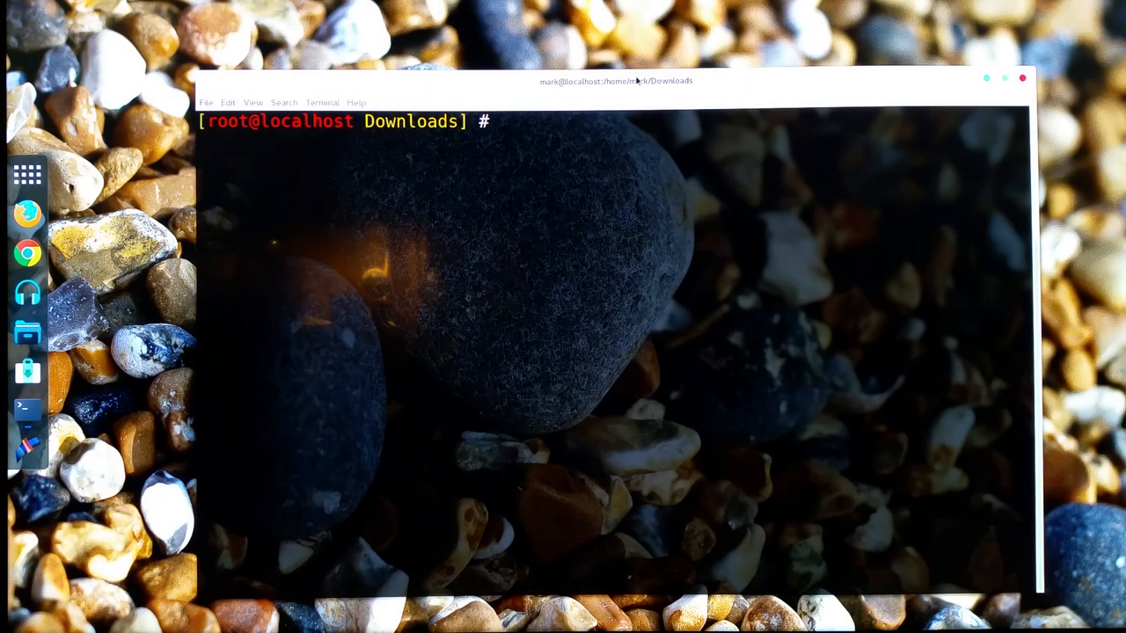
Make NVIDIA-Linux-x86_64-367.27.run executable with chmod 770 and run it.
text(ls)
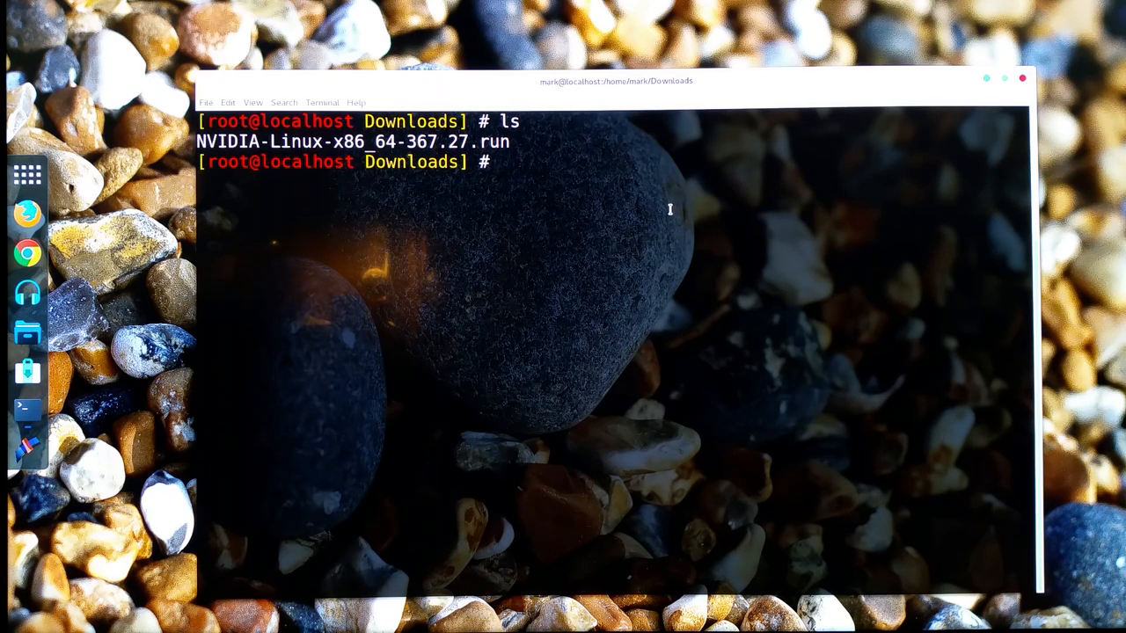
text(chmod)
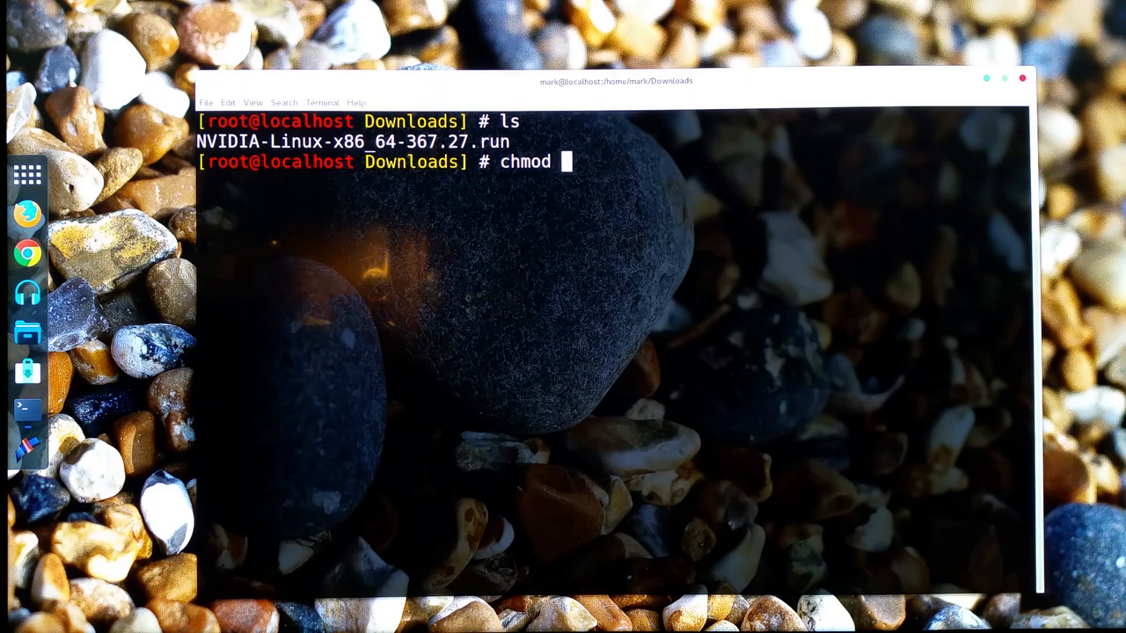
text(770)
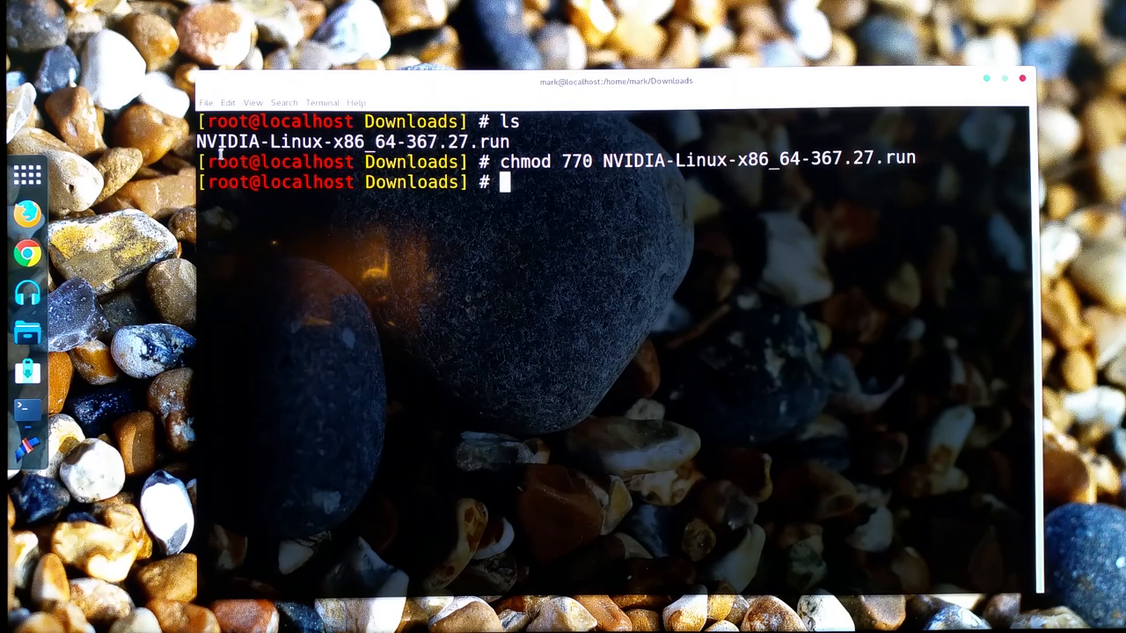
text(./NVIDIA-Linux-x86_64-367.27.run)
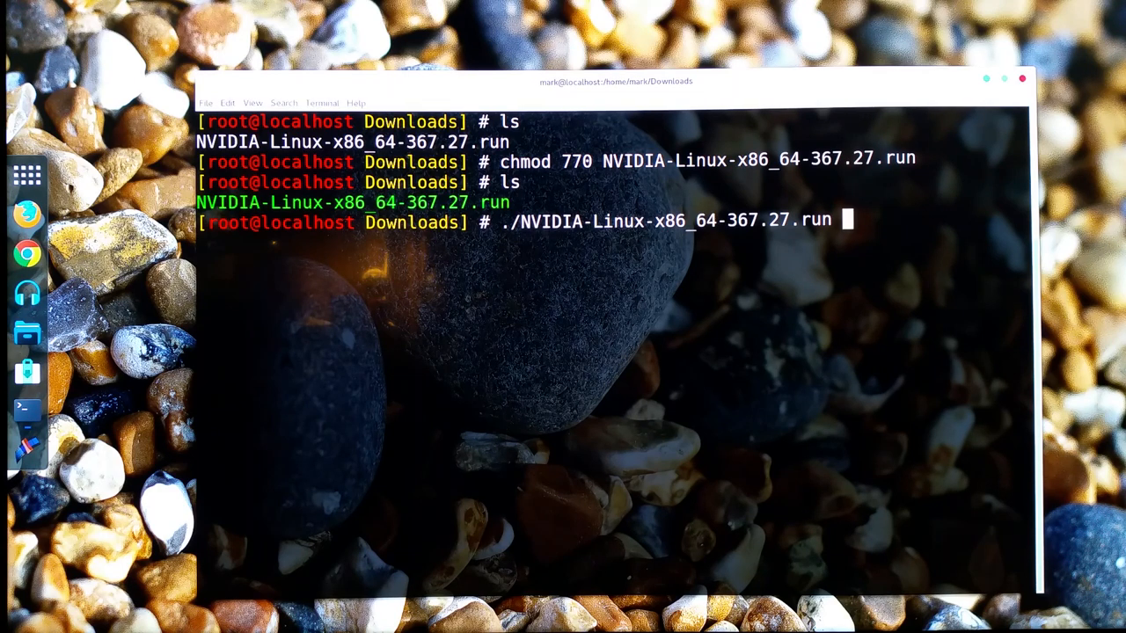
key(Return)
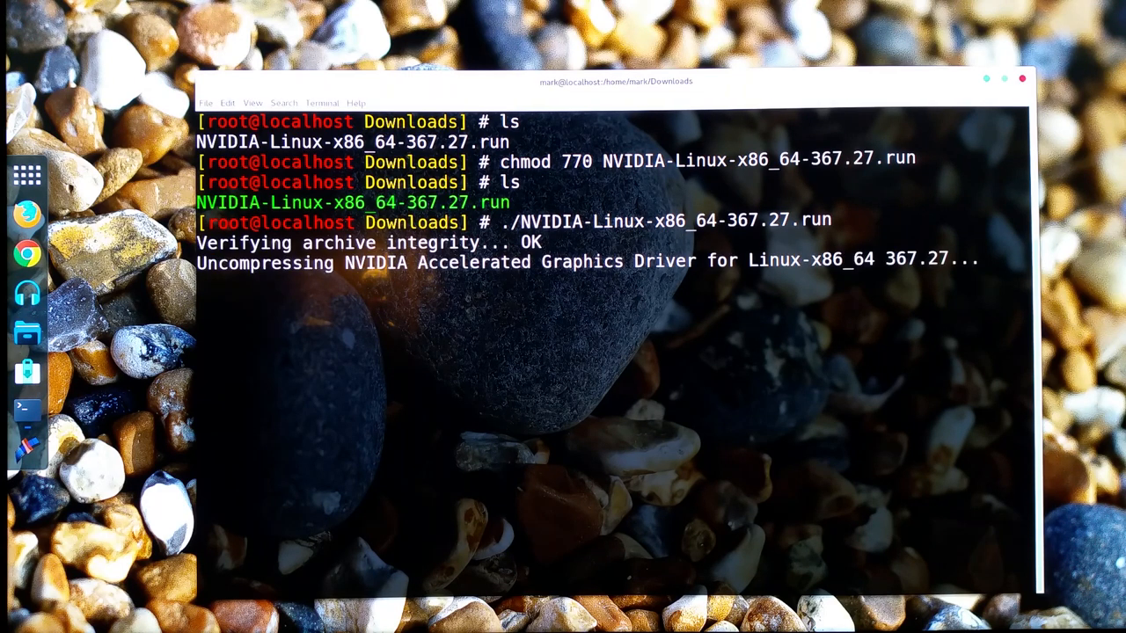